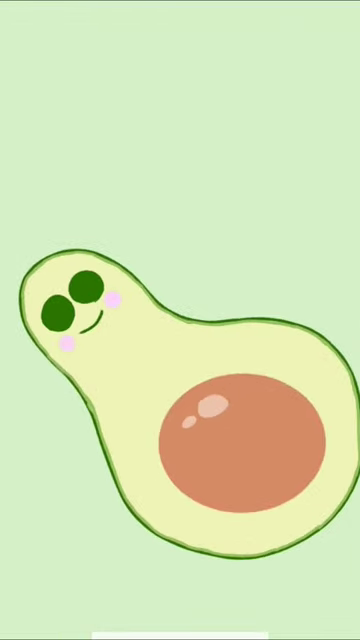
{"action": "type", "text": "Chill man"}
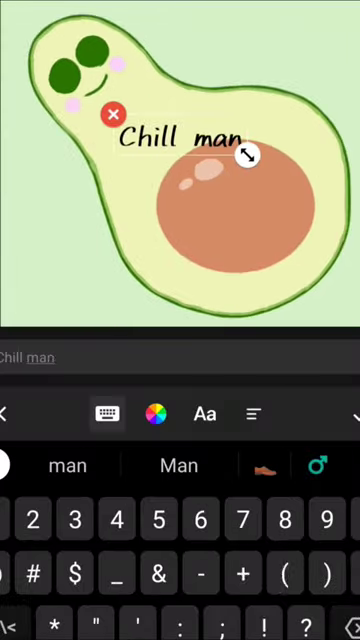
{"action": "type", "text": "!"}
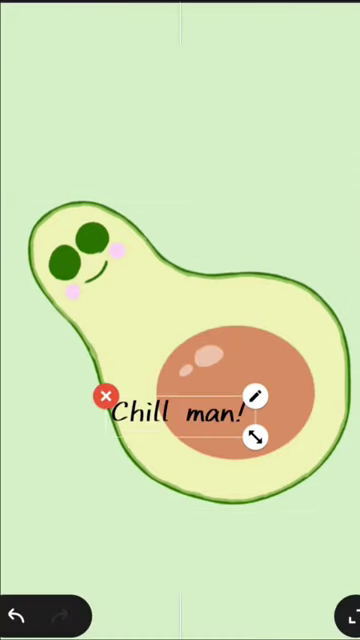